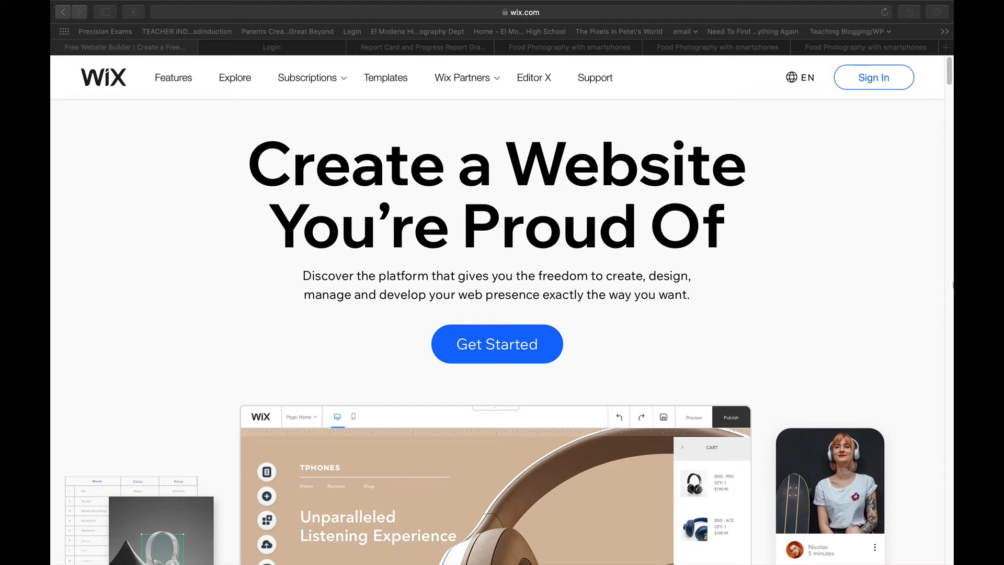
mouse_move(883, 81)
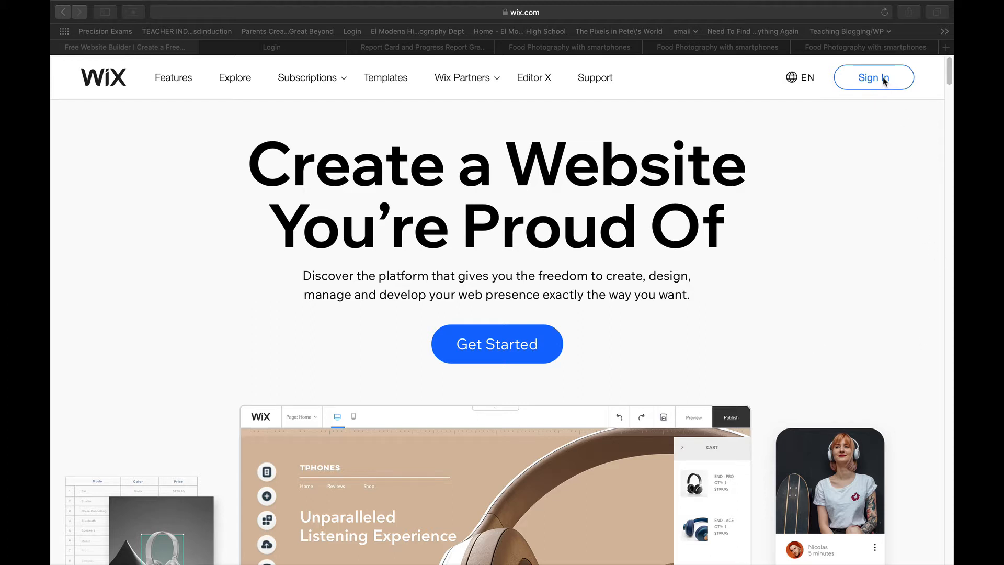
Open the Wix login page from the home page's Sign In link.
left_click(874, 77)
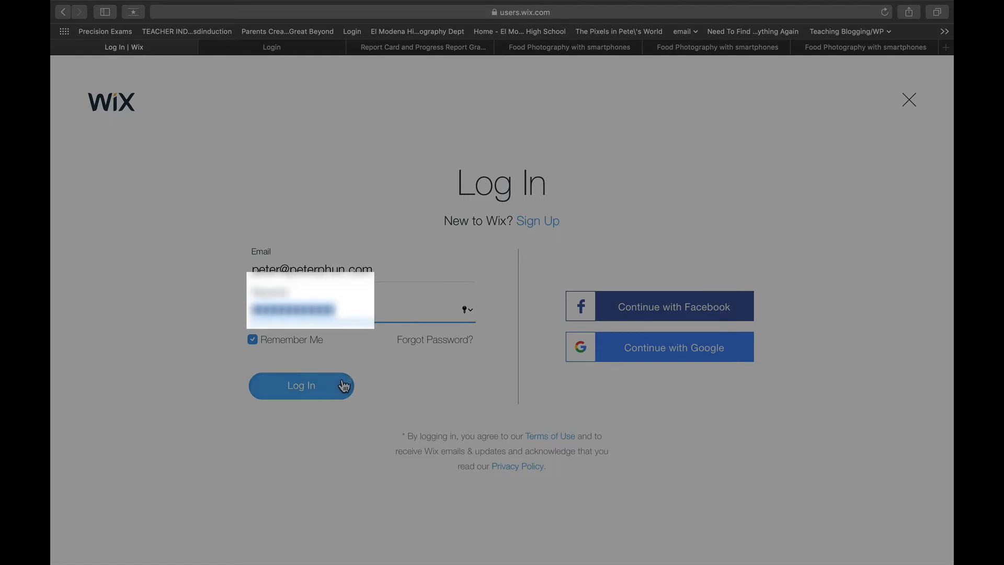
Log in to Wix and open the account dropdown on My Sites.
left_click(301, 385)
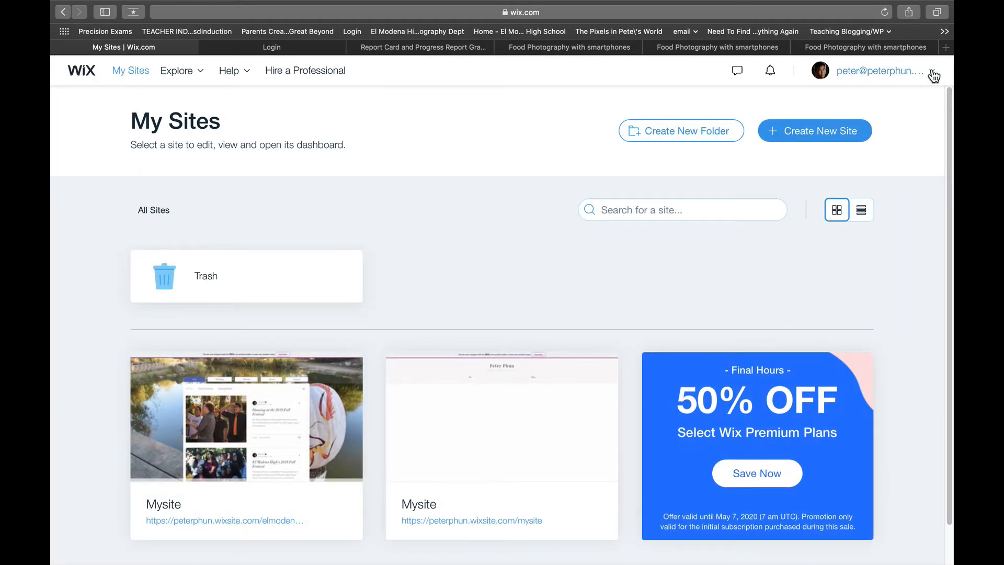
left_click(879, 70)
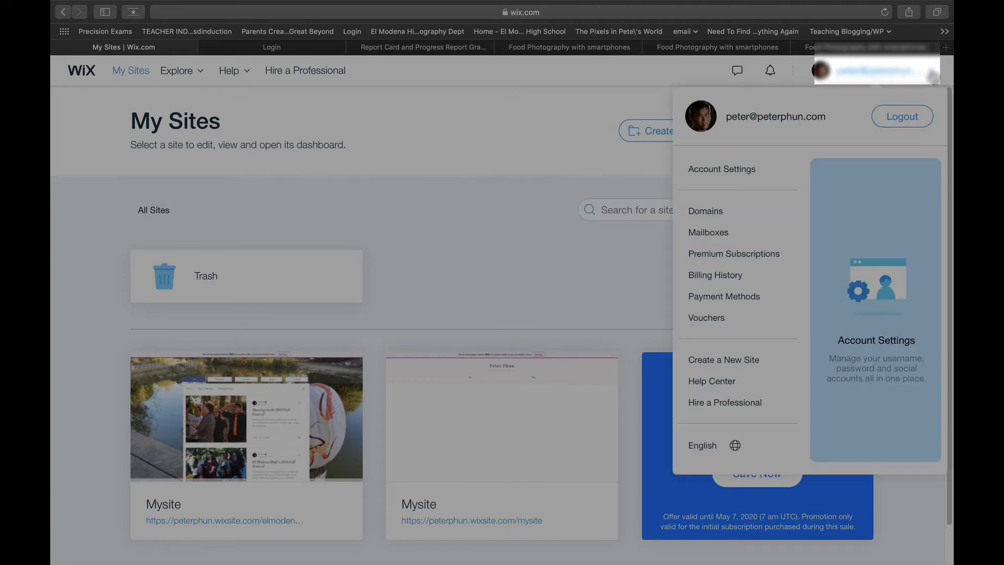
mouse_move(751, 182)
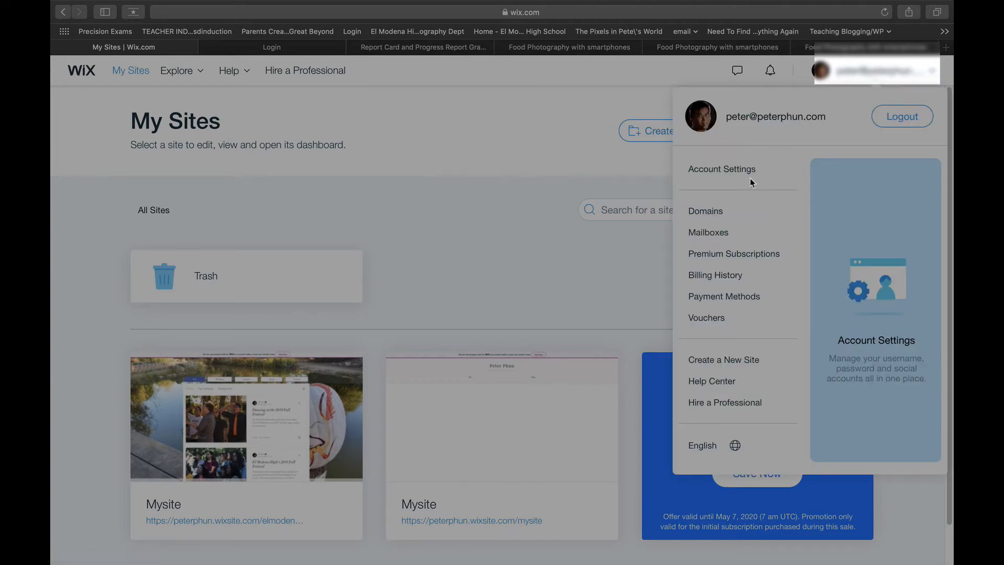
Go to Account Settings, scroll to Login Info, and dismiss the Confirm Your Password dialog.
left_click(721, 169)
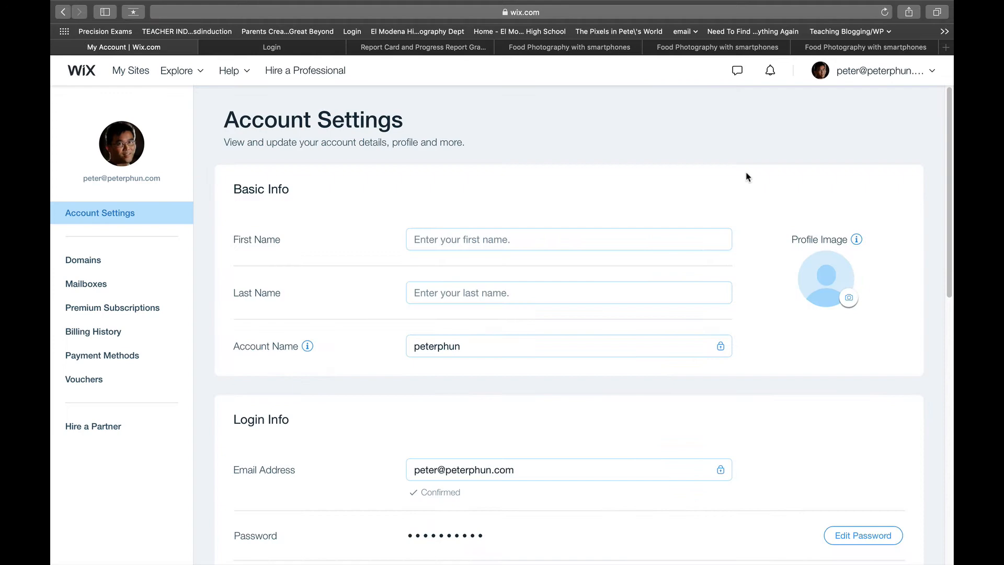
scroll("down", 3)
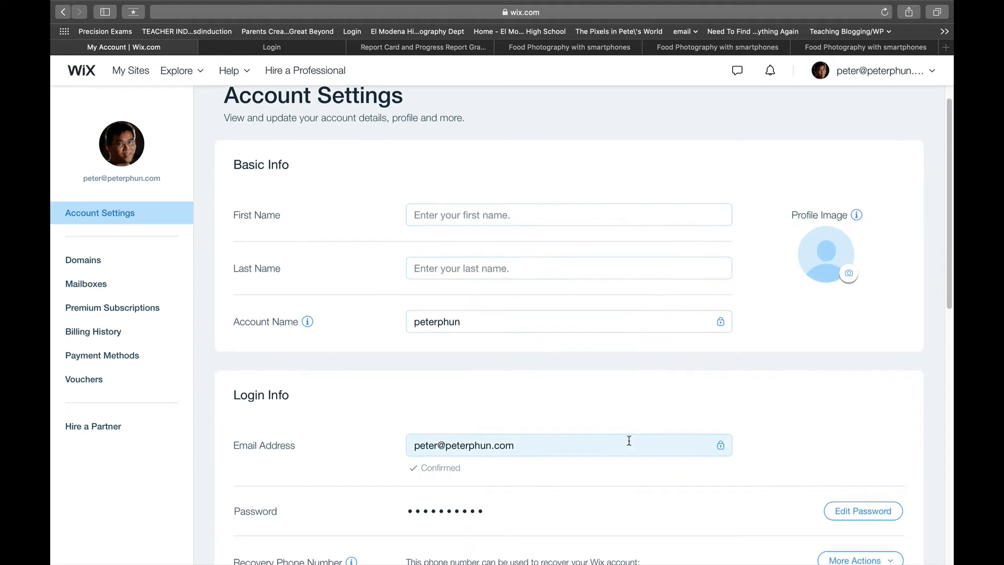
scroll("down", 3)
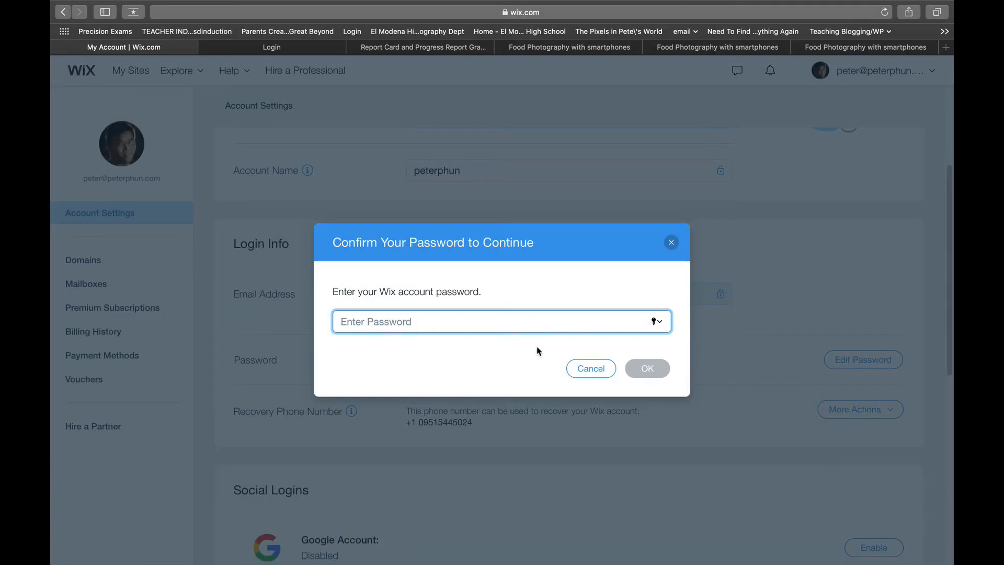
mouse_move(647, 370)
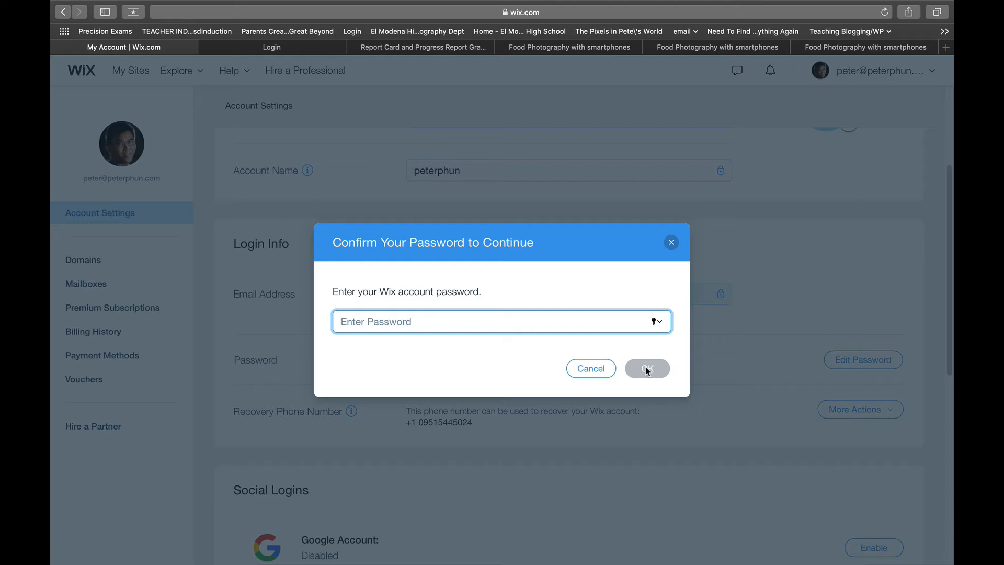
left_click(647, 368)
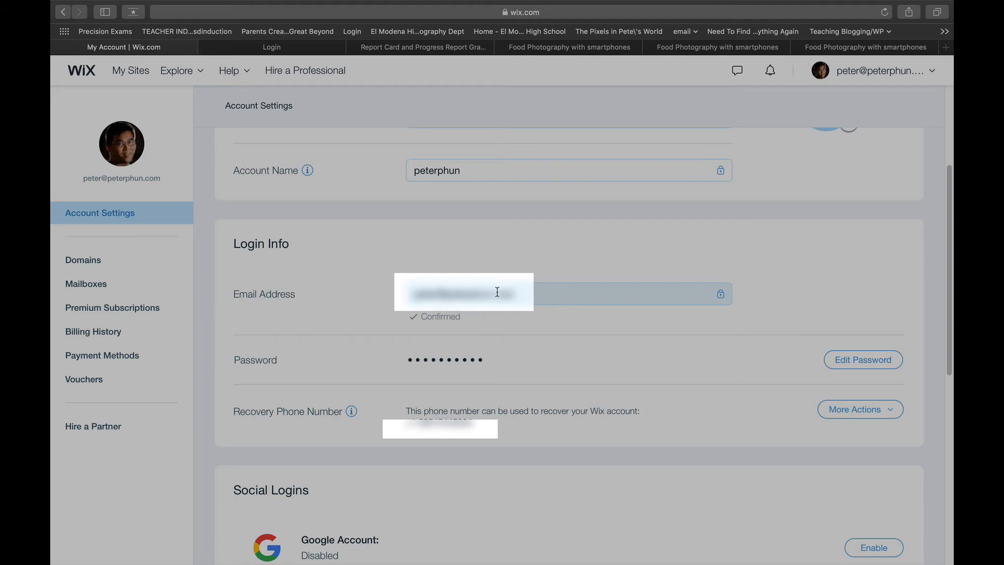
mouse_move(519, 295)
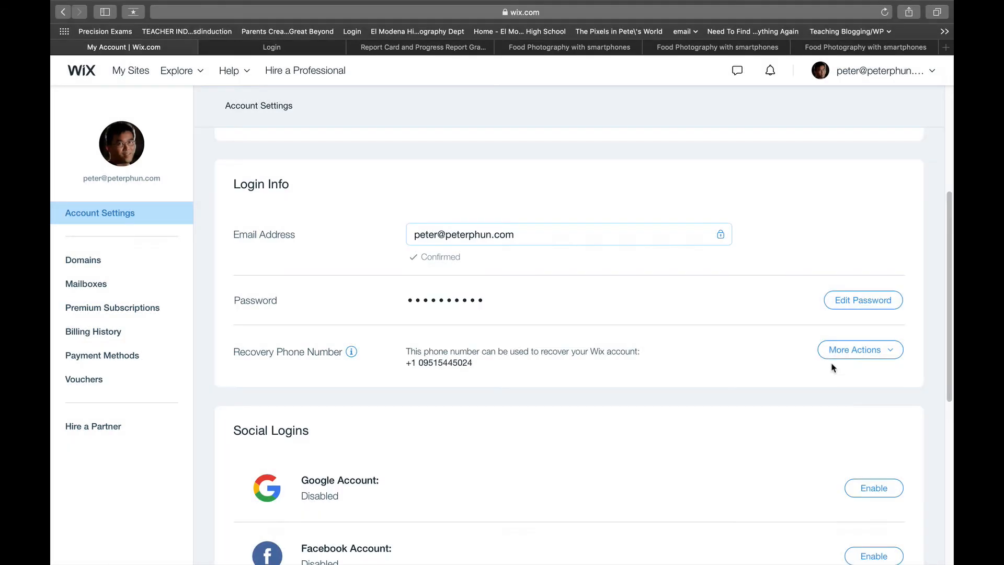
mouse_move(482, 363)
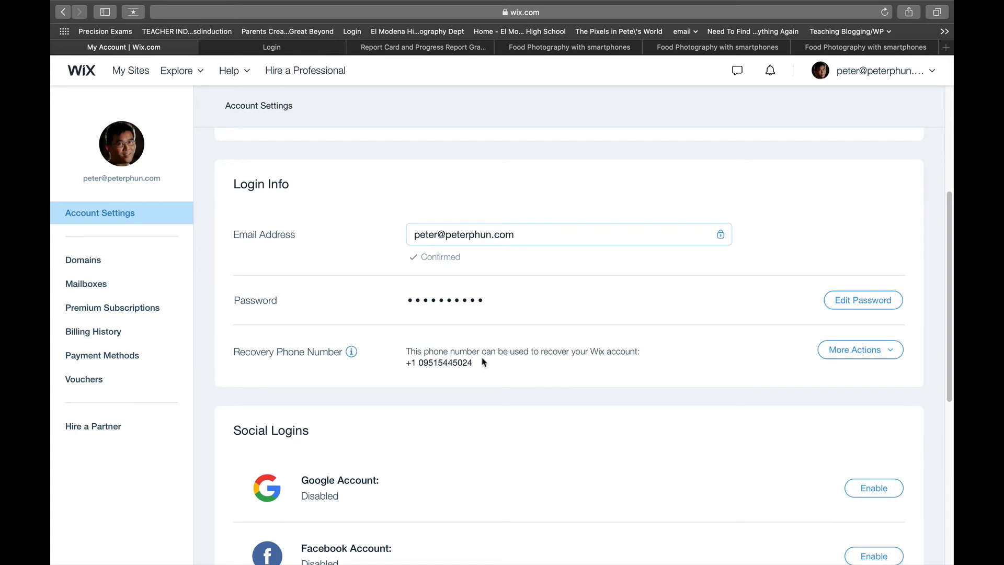